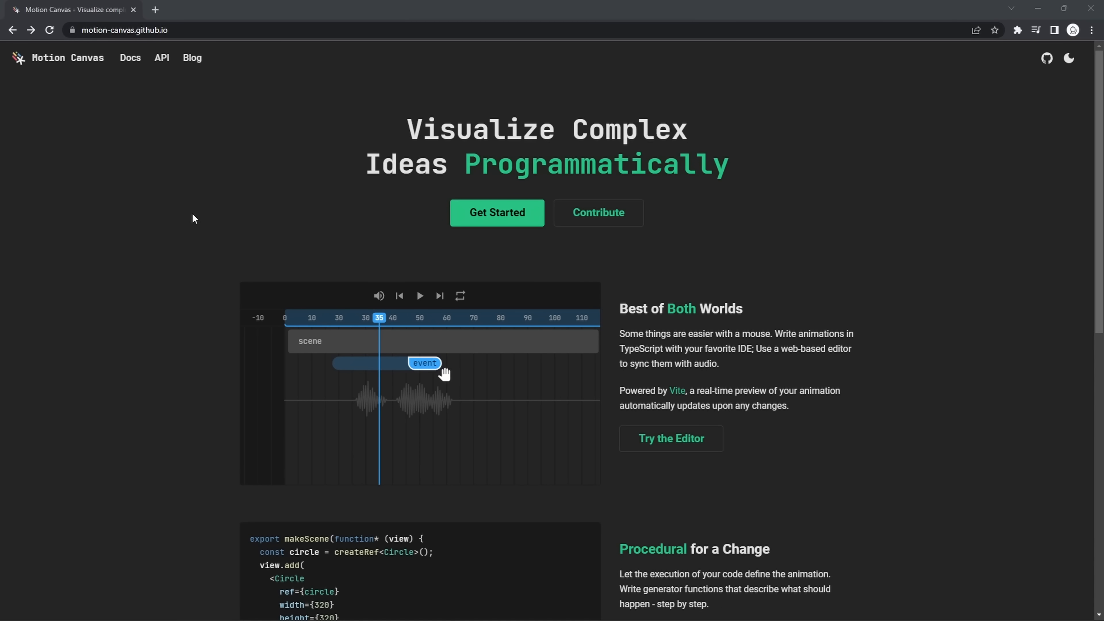
# Browse the Getting Started docs from Quickstart through Animation flow, Positioning, Layouts and Signals.
pyautogui.moveTo(424, 362); pyautogui.dragTo(450, 362)
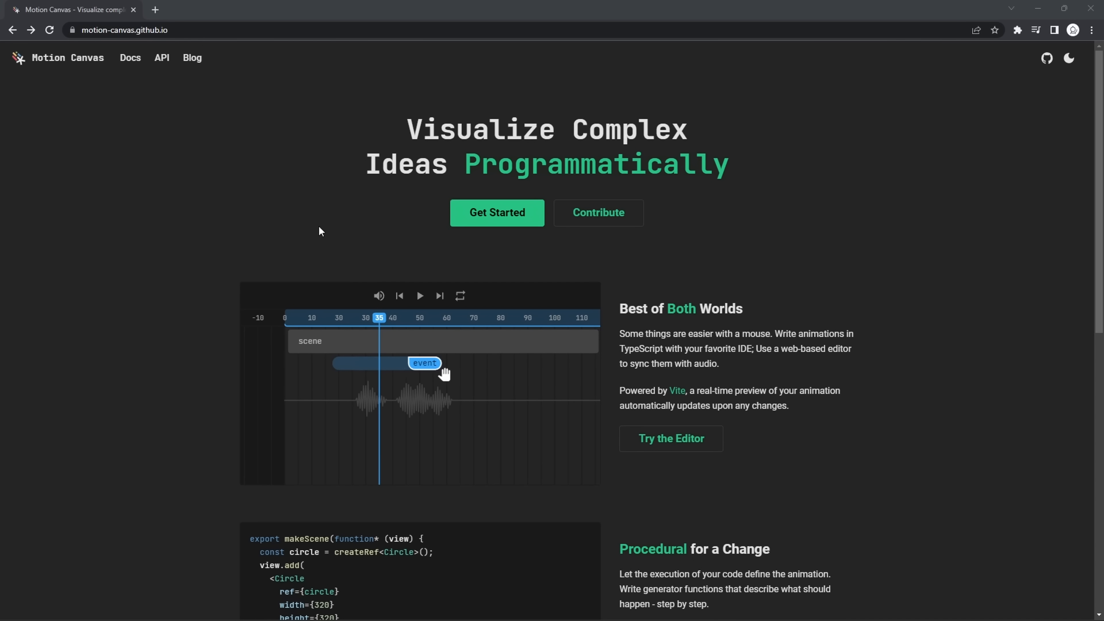
pyautogui.click(130, 58)
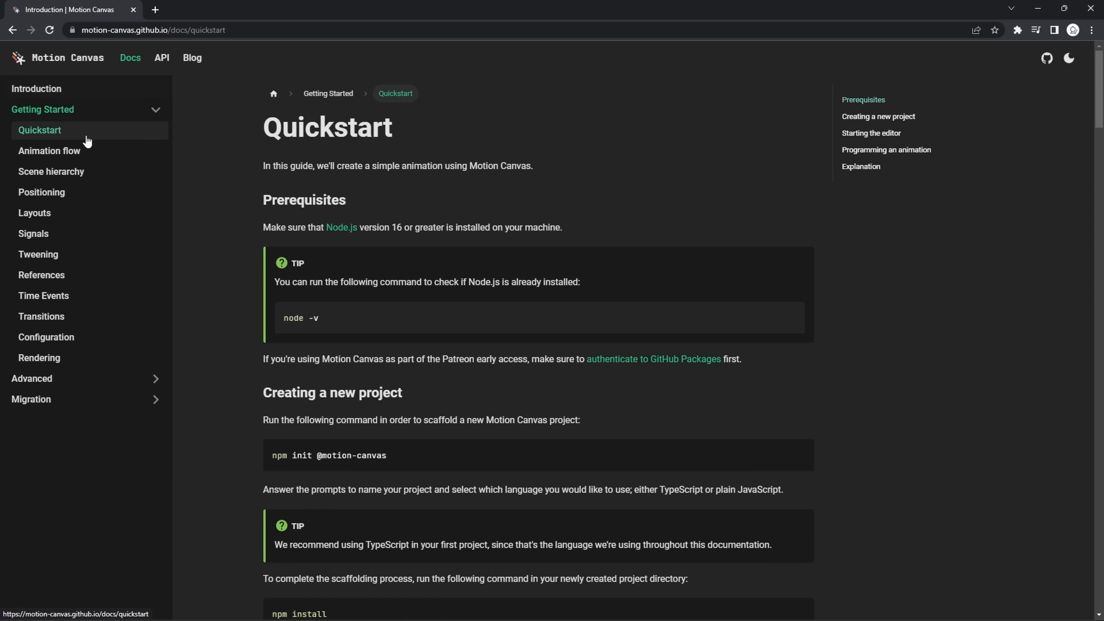
pyautogui.click(49, 151)
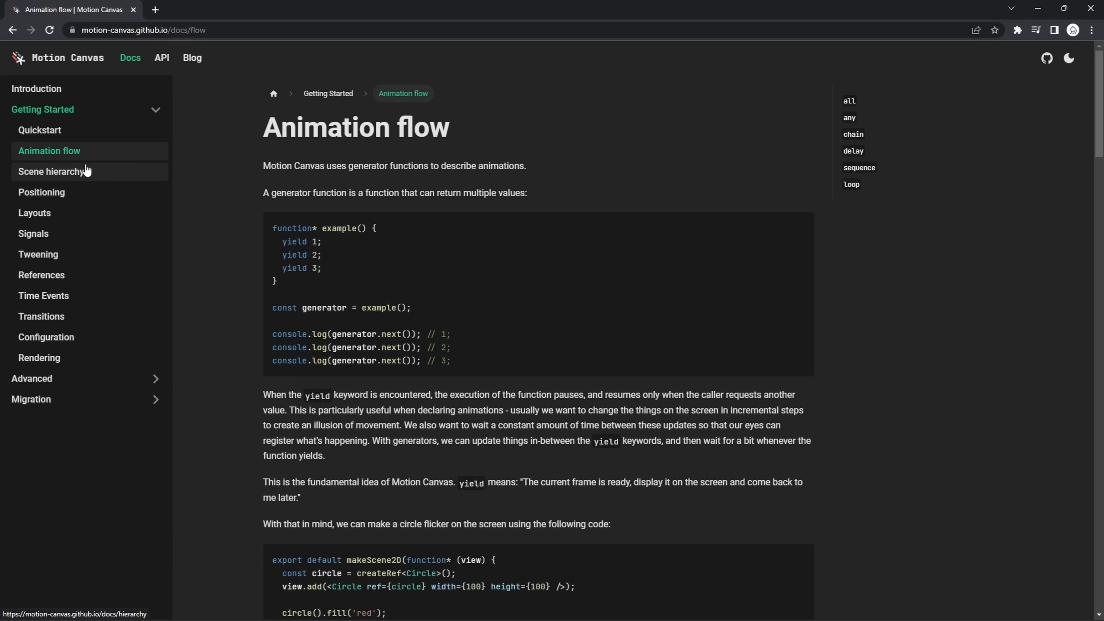
pyautogui.click(41, 192)
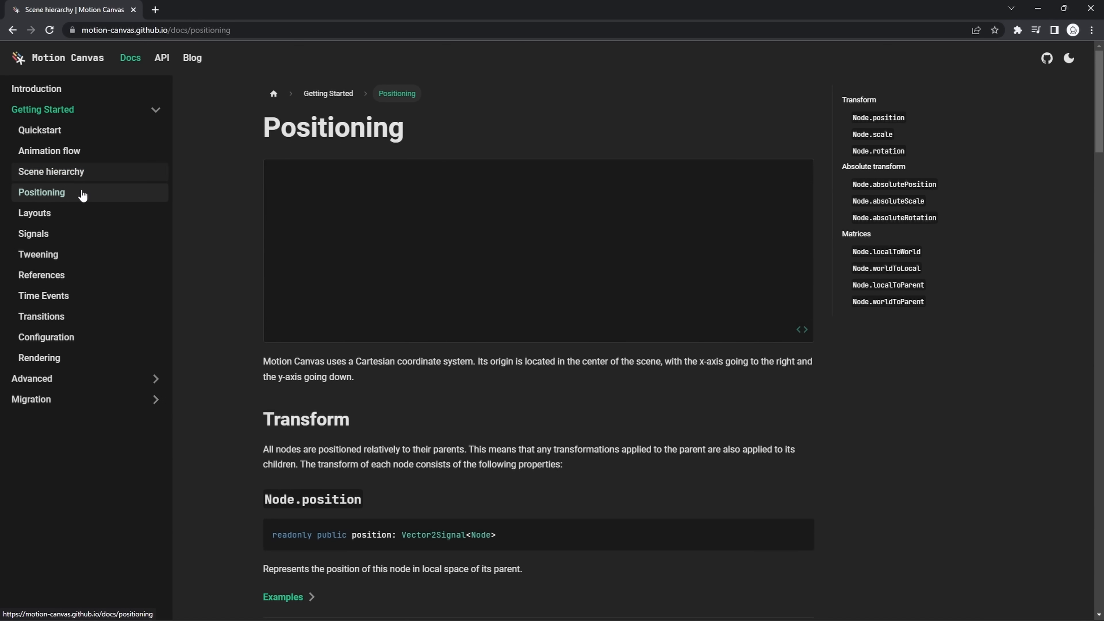
pyautogui.click(35, 212)
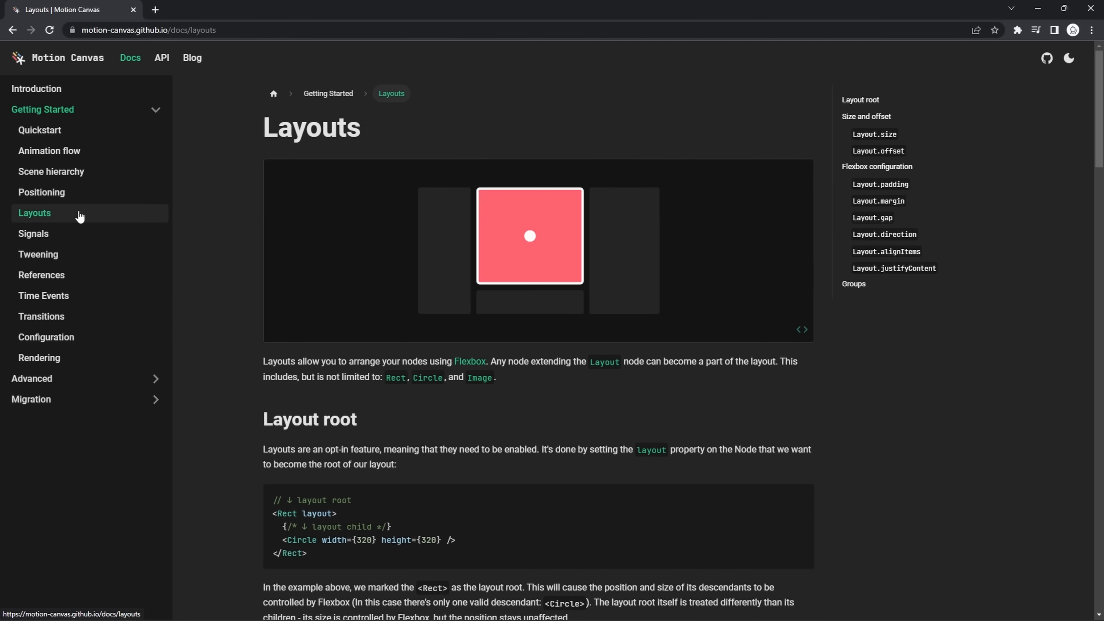
pyautogui.click(34, 233)
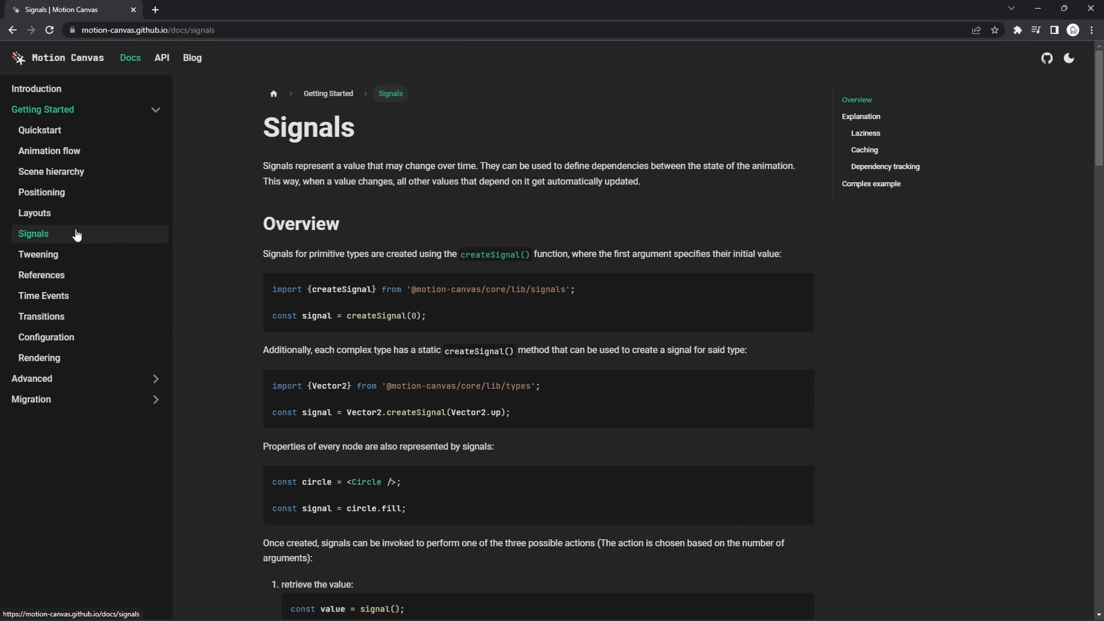
pyautogui.click(38, 254)
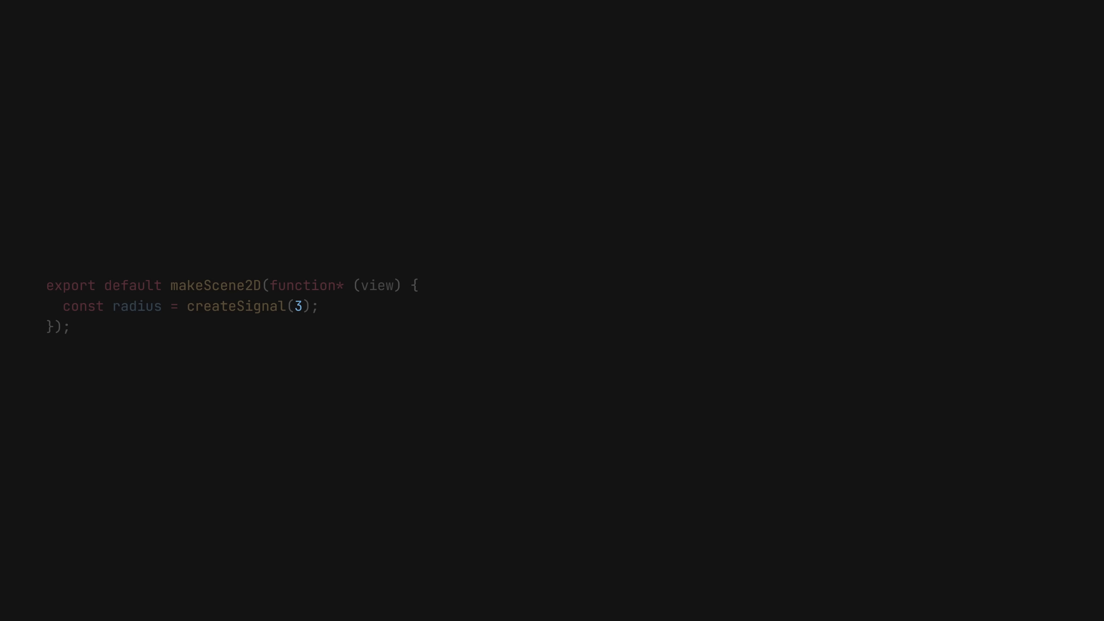
# Add 'const area = createSignal();' to the signals scene code in makeScene2D.
pyautogui.write('const area = createSignal();')
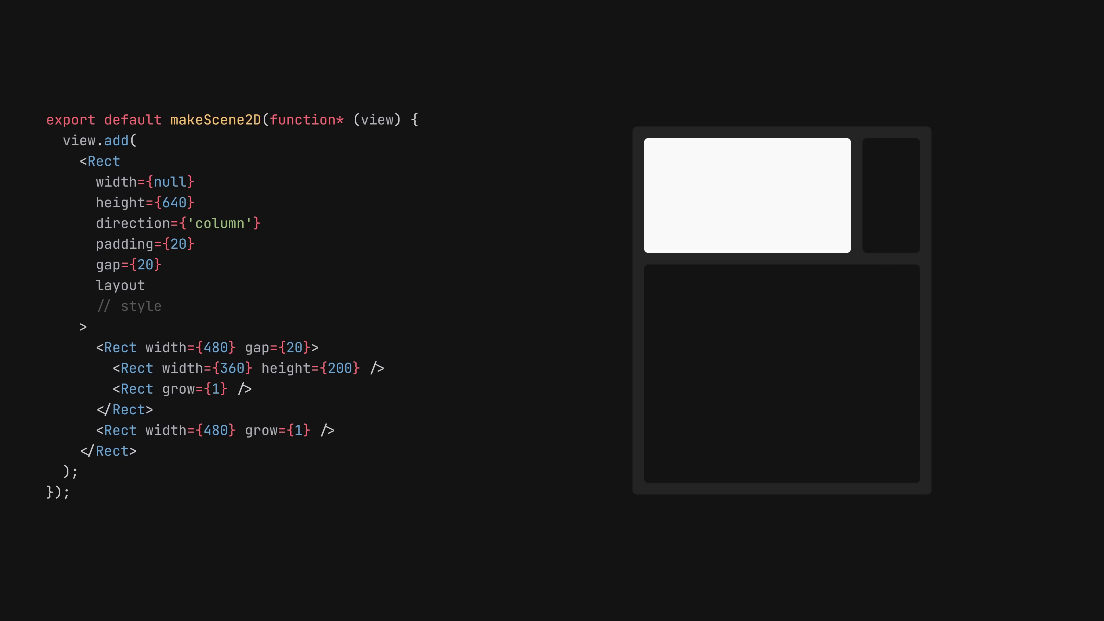
# Add a createRef<Rect>() box reference and animate box().size from ['50%', 320] to 80.
pyautogui.write('const box = createRef<Rect>();')
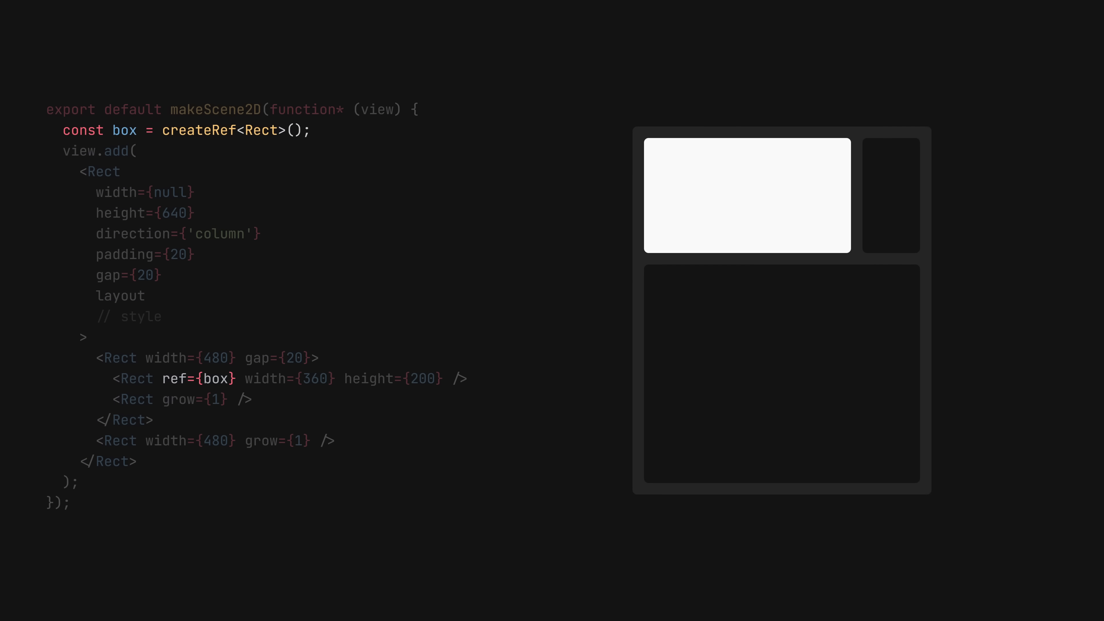
pyautogui.write("yield* box().size(['50%', 320], 1).to(80, 1);")
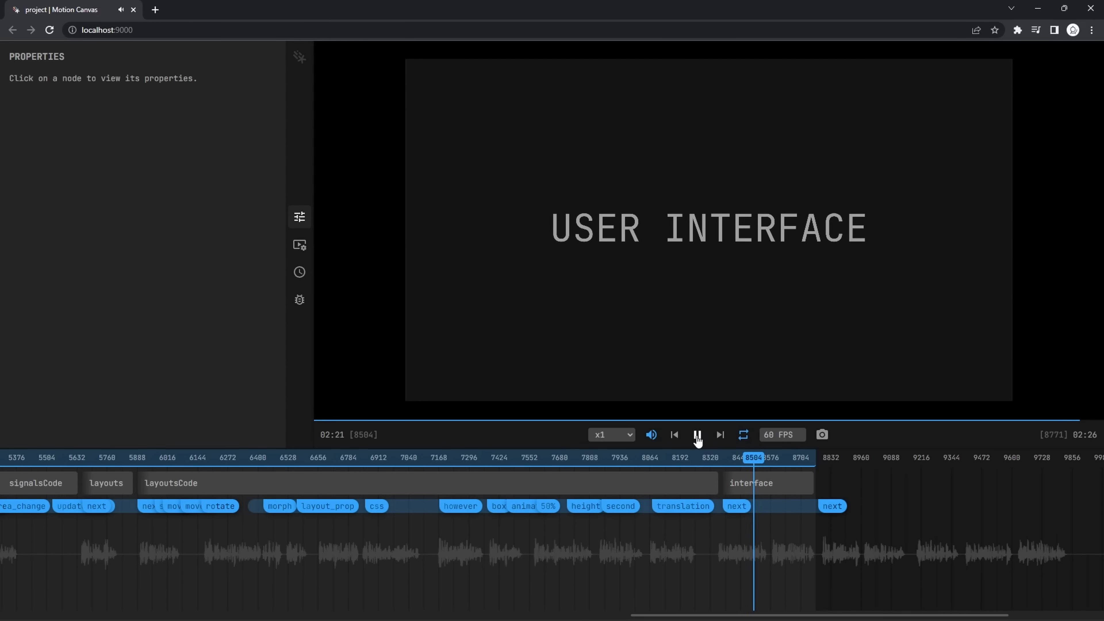
# Inspect the USER INTERFACE text node's properties, expand shadowColor, and view the console's export warning.
pyautogui.click(710, 231)
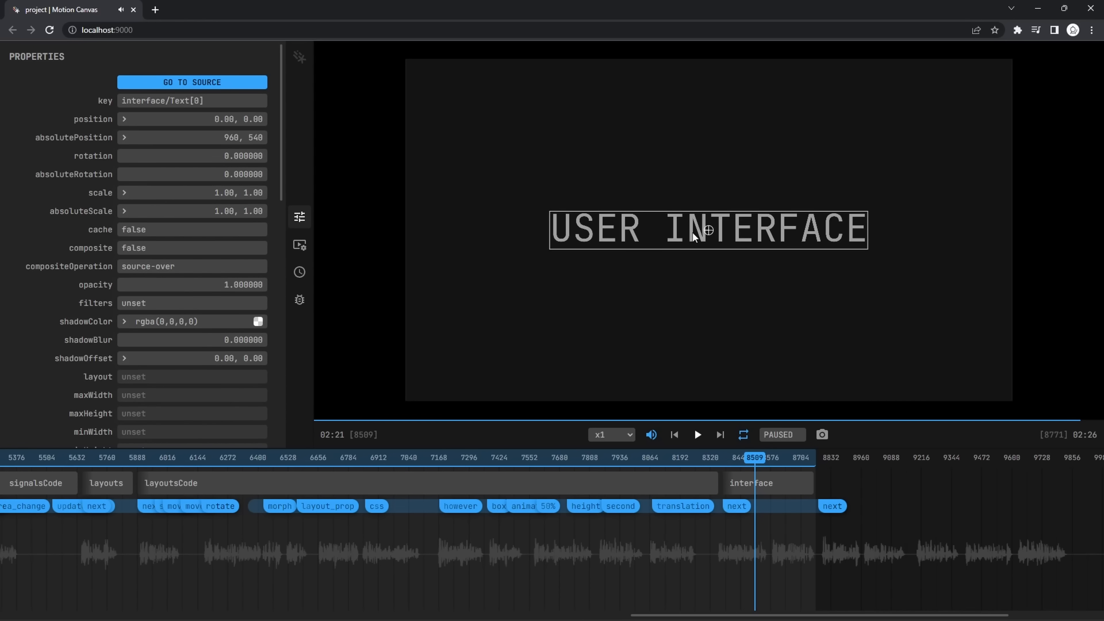
pyautogui.scroll(-3)
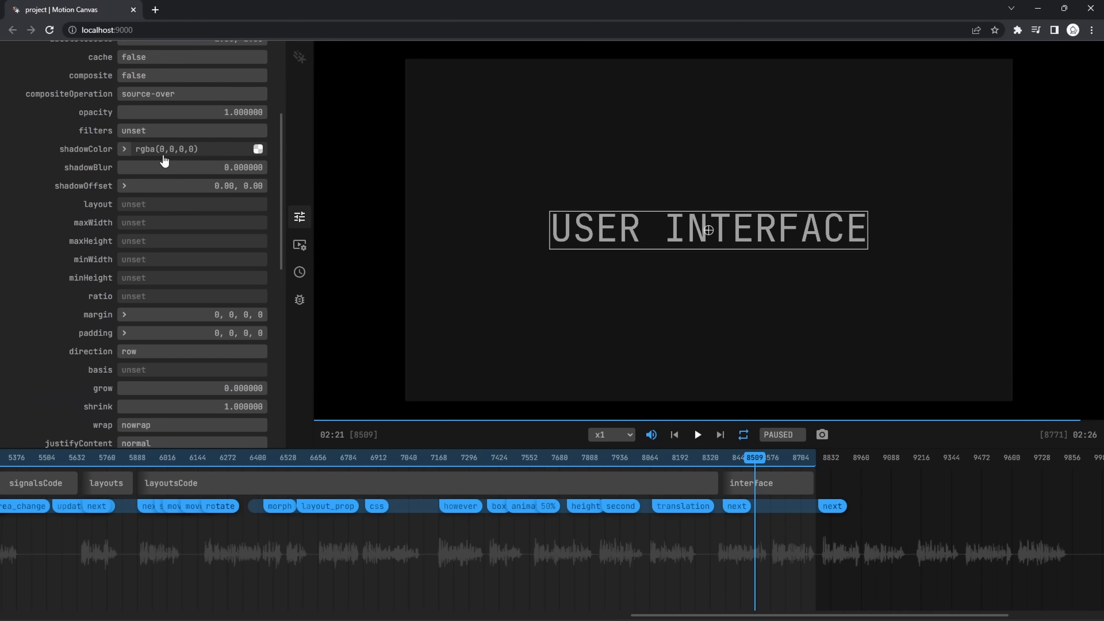
pyautogui.click(125, 149)
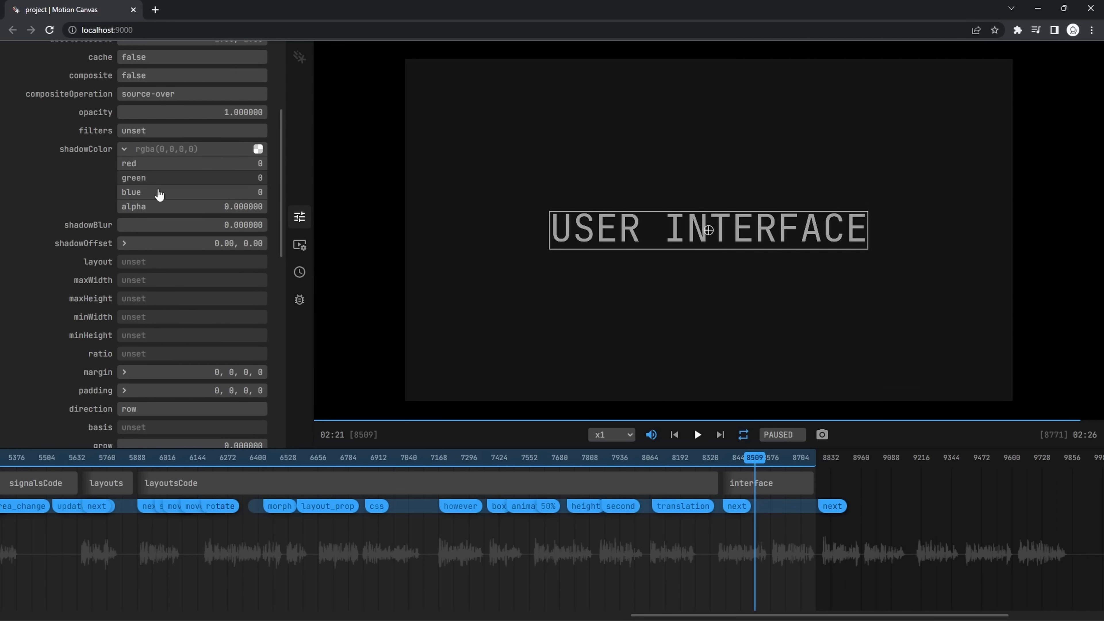
pyautogui.click(299, 299)
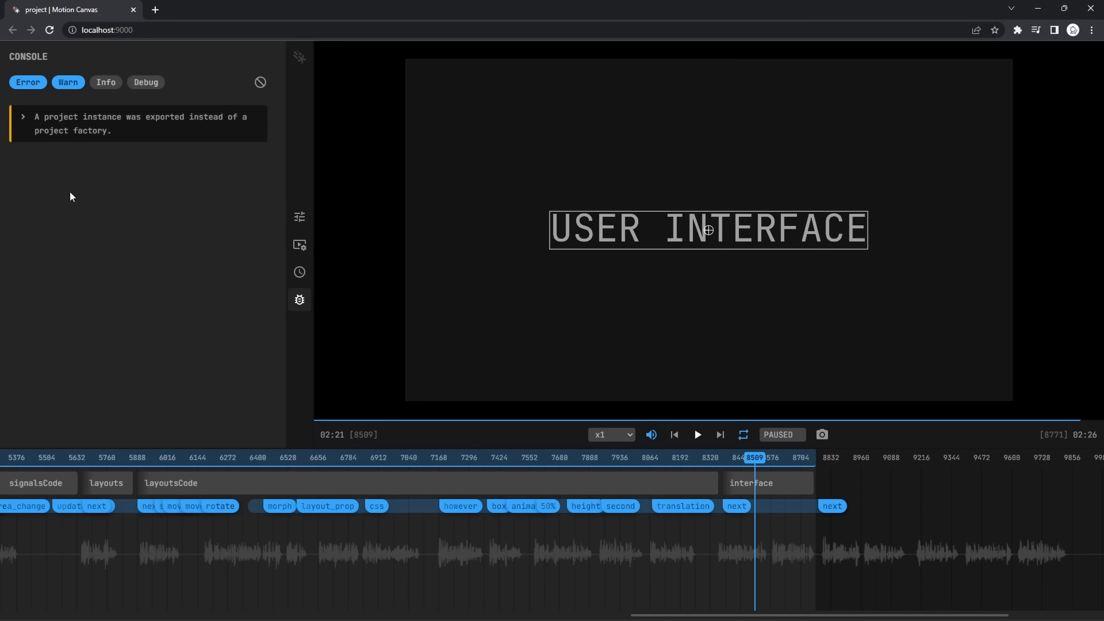
# Jump from the layout_prop timeline event to its line in layoutsCode.tsx, then on to the GitHub commits.
pyautogui.click(24, 117)
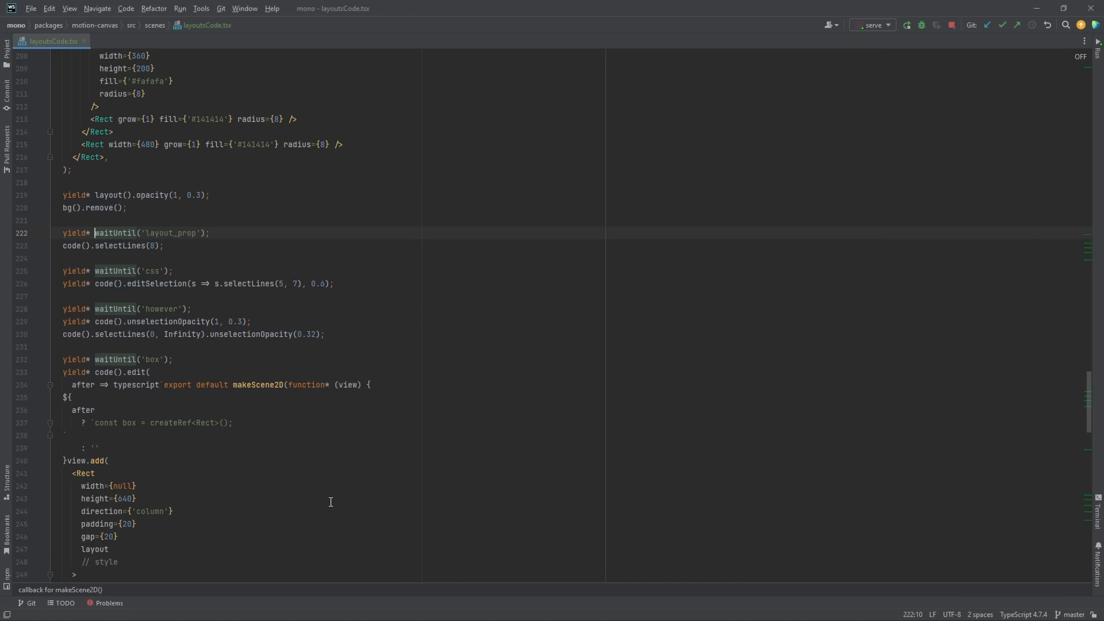
pyautogui.click(244, 220)
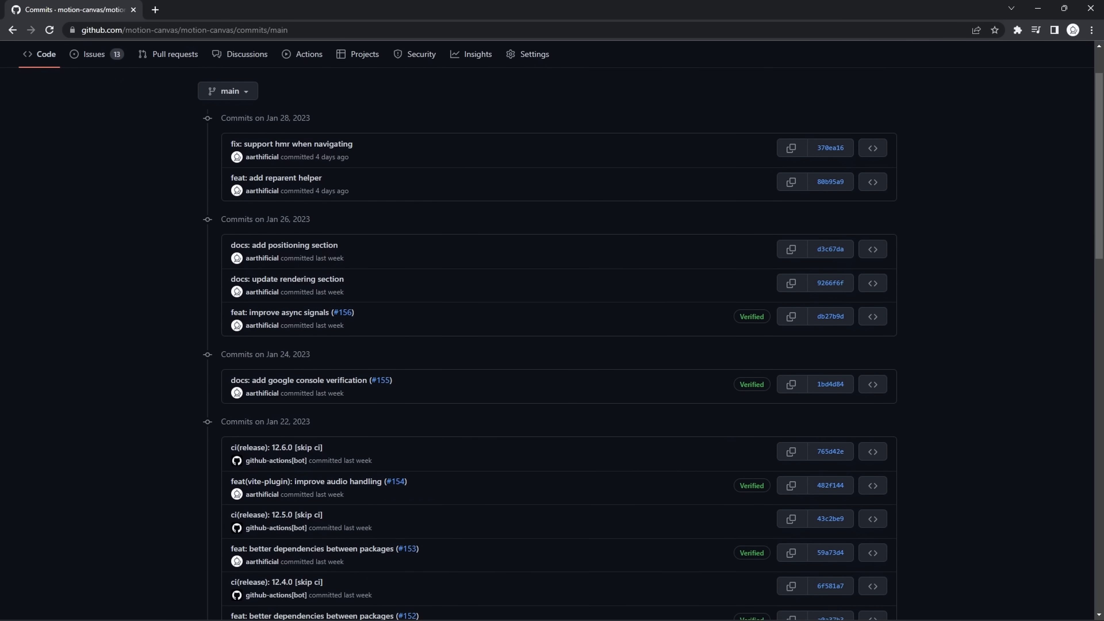
# Scroll down the main commit history and load the older page of commits.
pyautogui.scroll(-3)
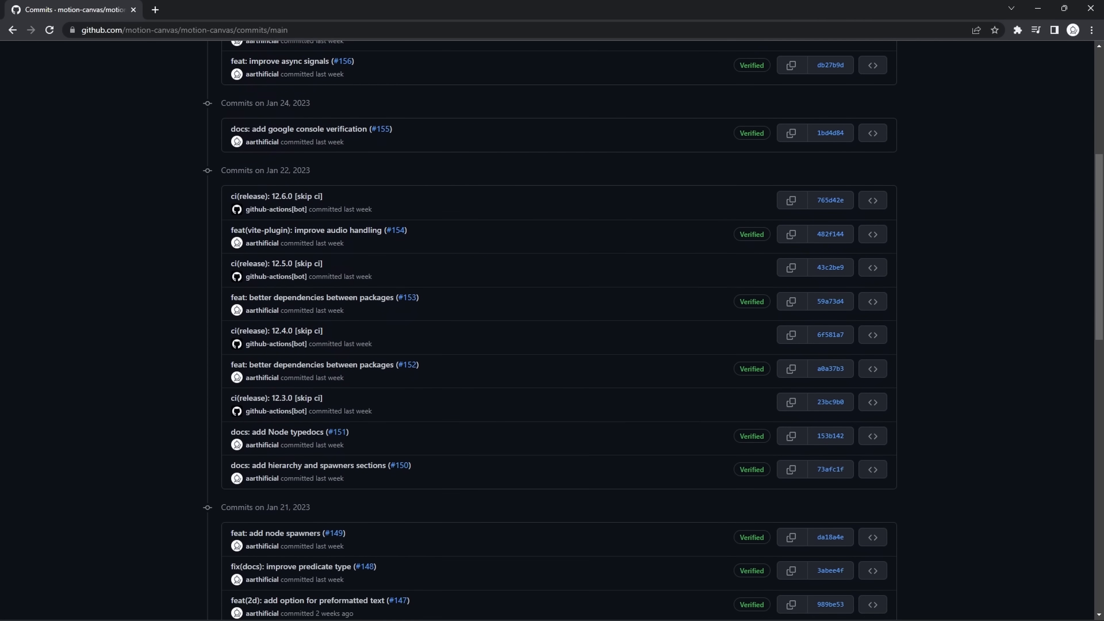
pyautogui.scroll(-3)
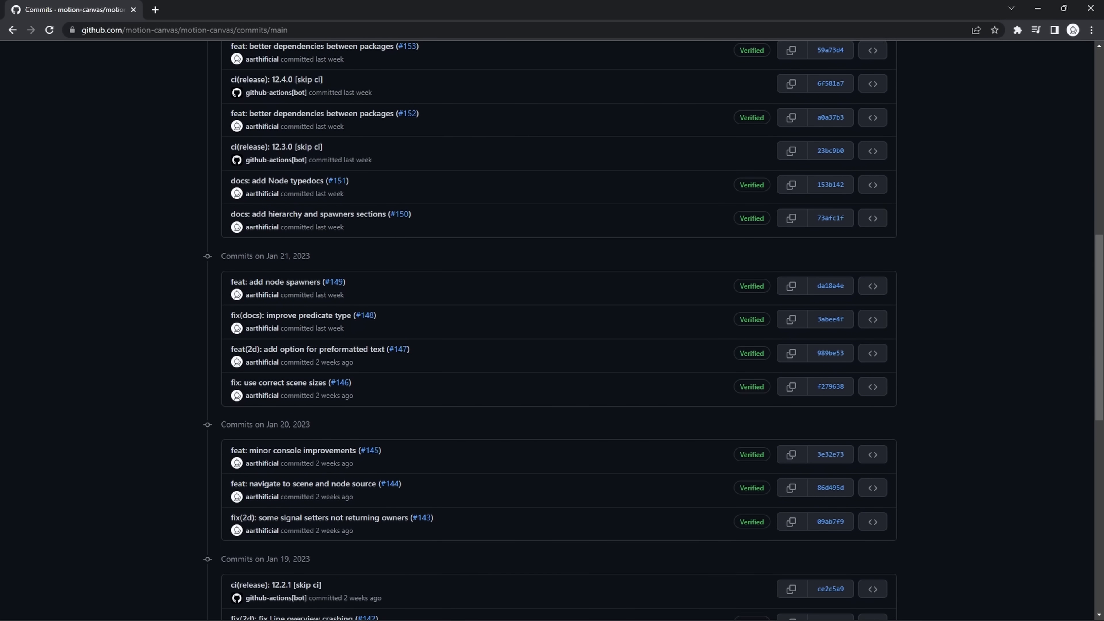
pyautogui.scroll(-3)
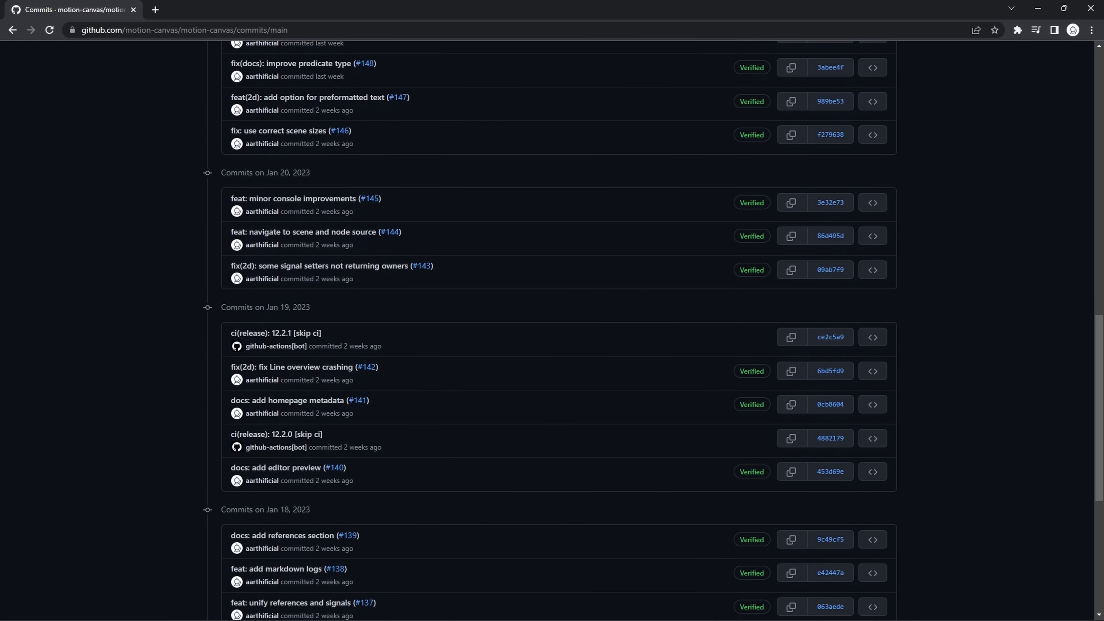
pyautogui.scroll(-3)
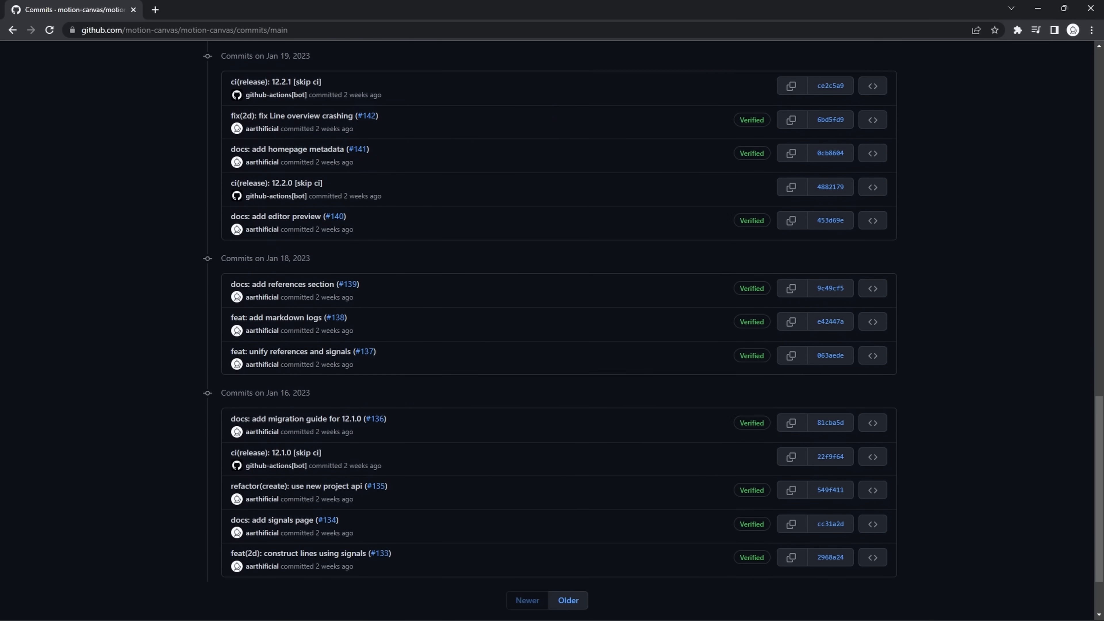
pyautogui.click(567, 600)
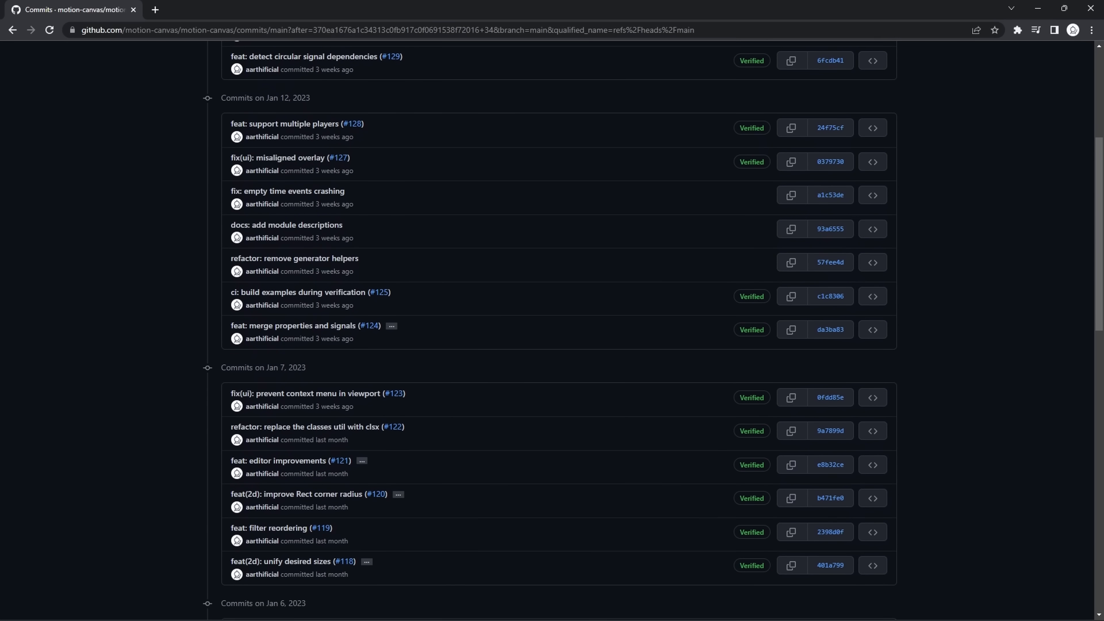
# Read through the older commits back to early December 2022.
pyautogui.scroll(-3)
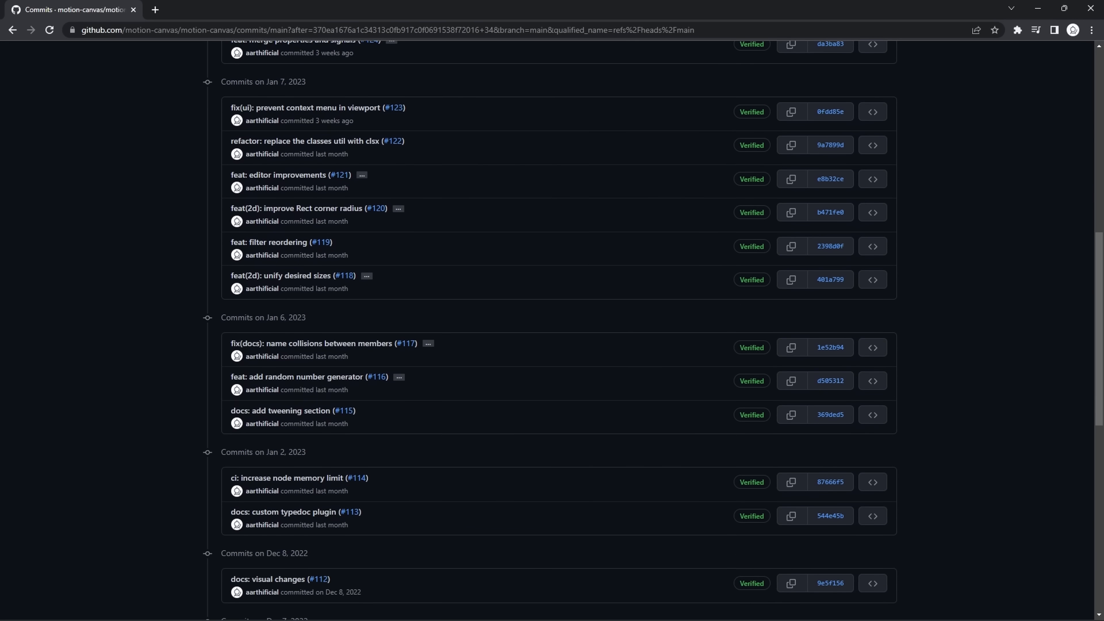
pyautogui.scroll(-3)
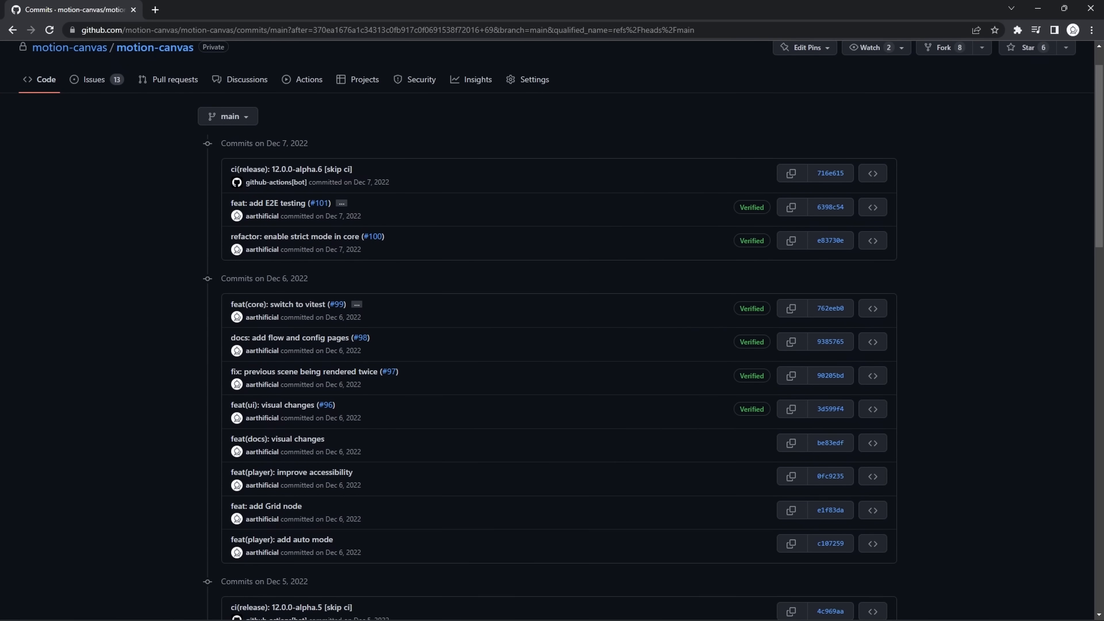
pyautogui.scroll(-3)
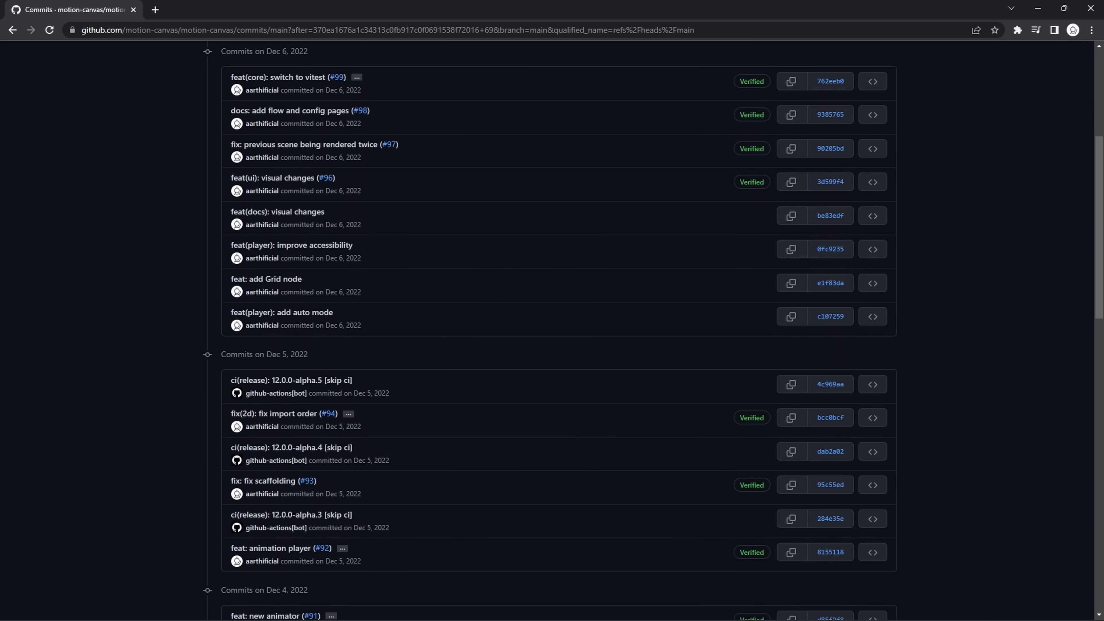
pyautogui.scroll(-3)
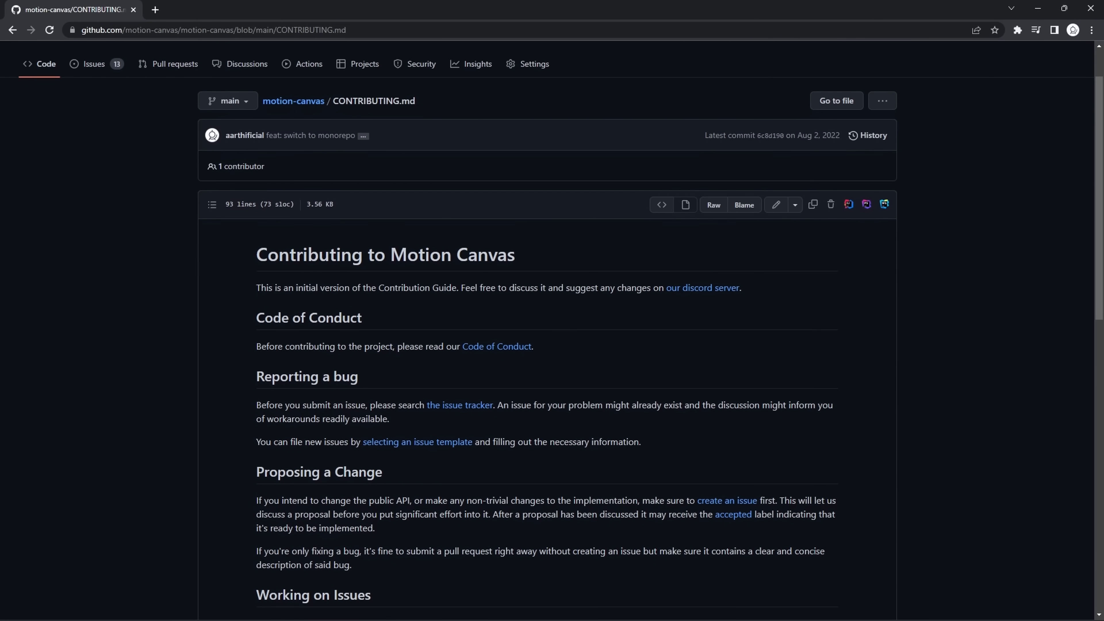
# Read CONTRIBUTING.md down to its Making a Pull Request steps.
pyautogui.scroll(-3)
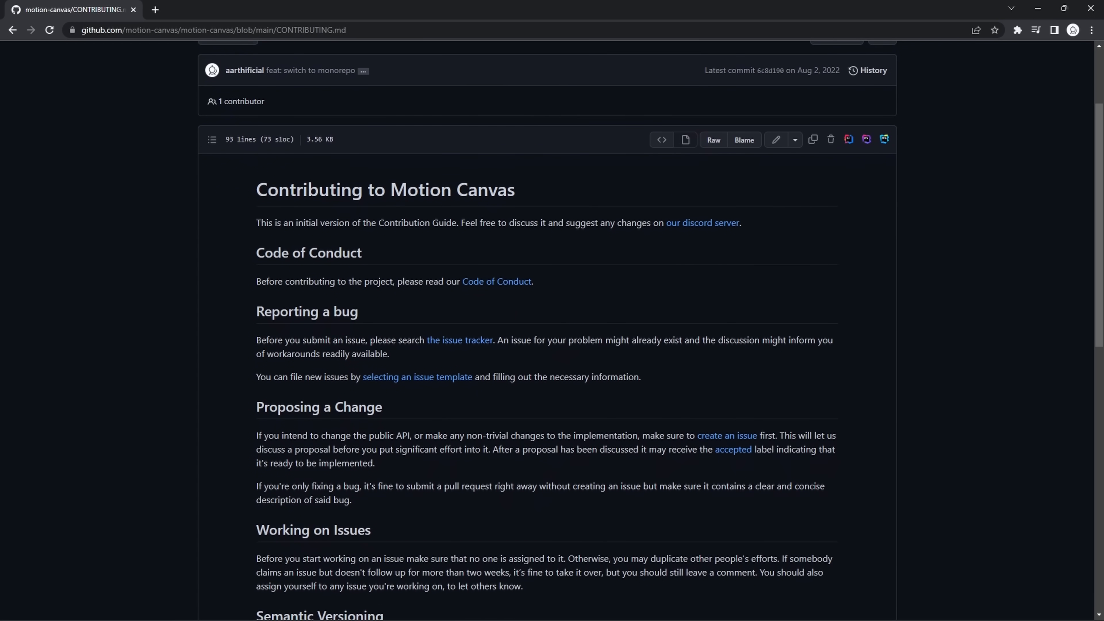
pyautogui.scroll(-3)
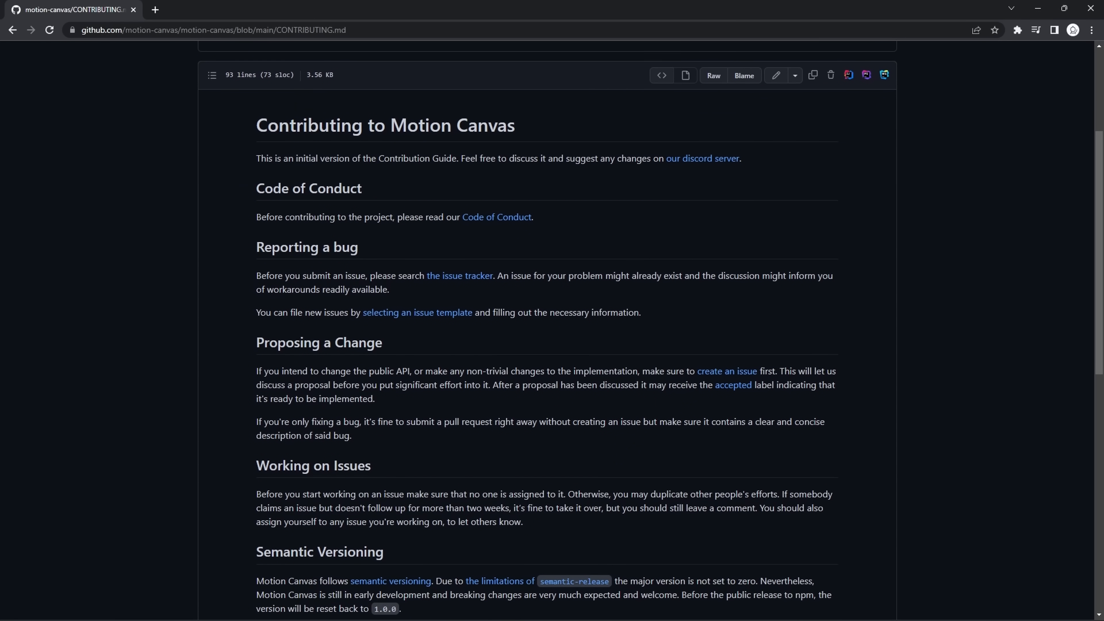
pyautogui.scroll(-3)
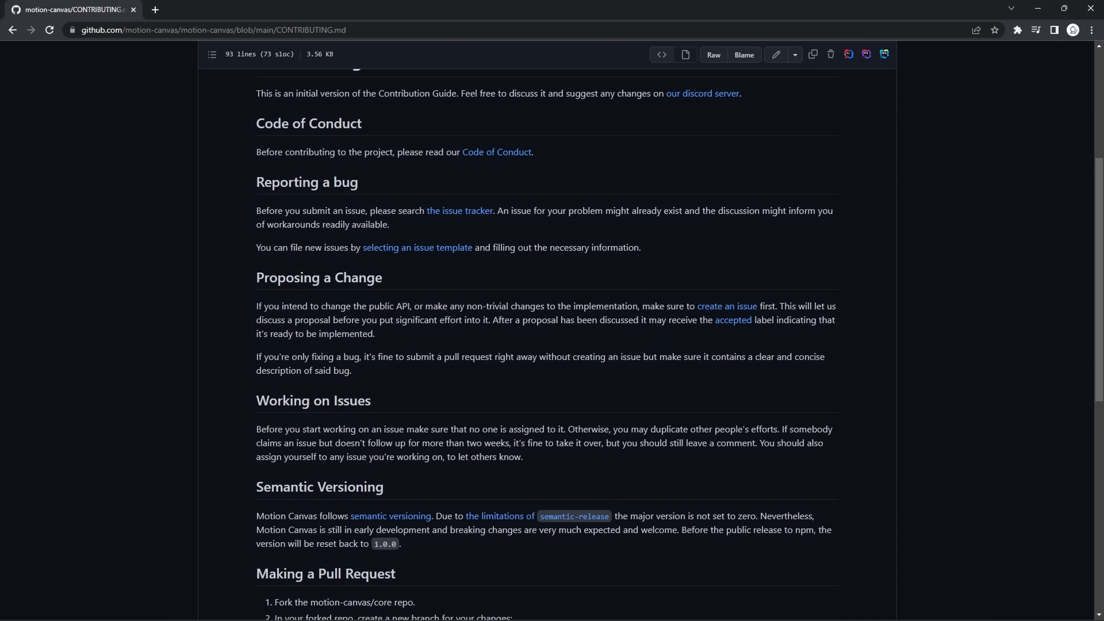
pyautogui.scroll(-3)
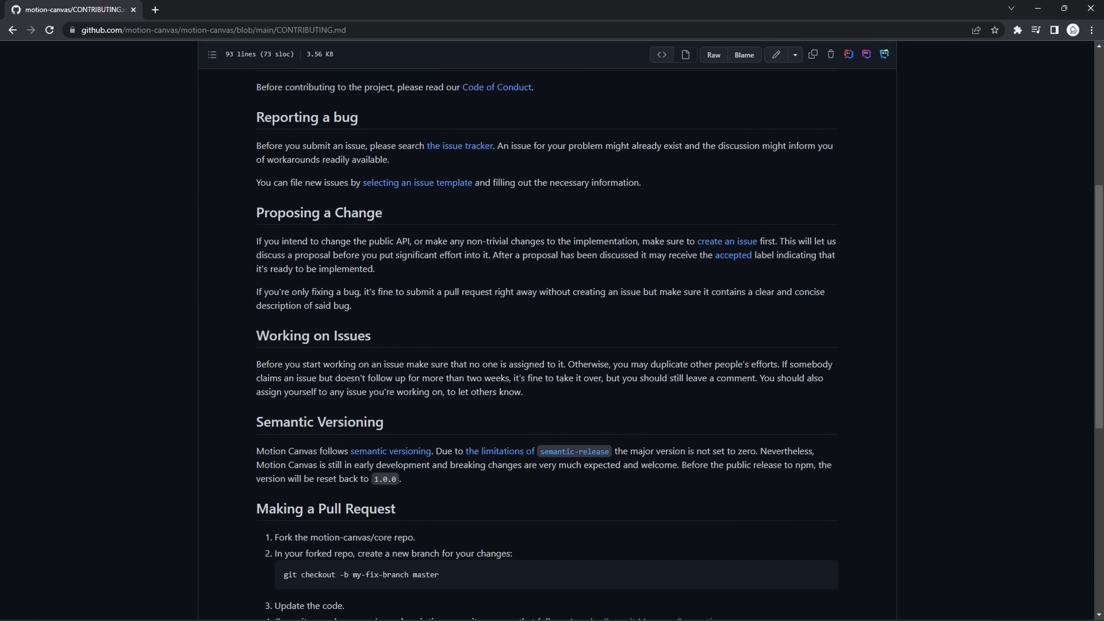
pyautogui.scroll(-3)
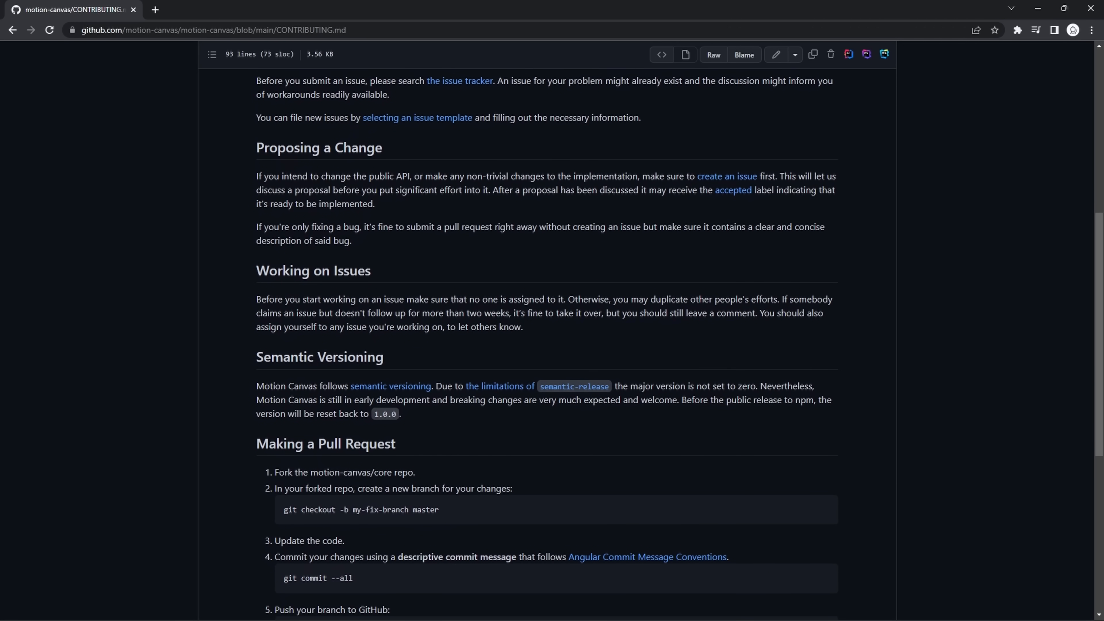
pyautogui.scroll(-3)
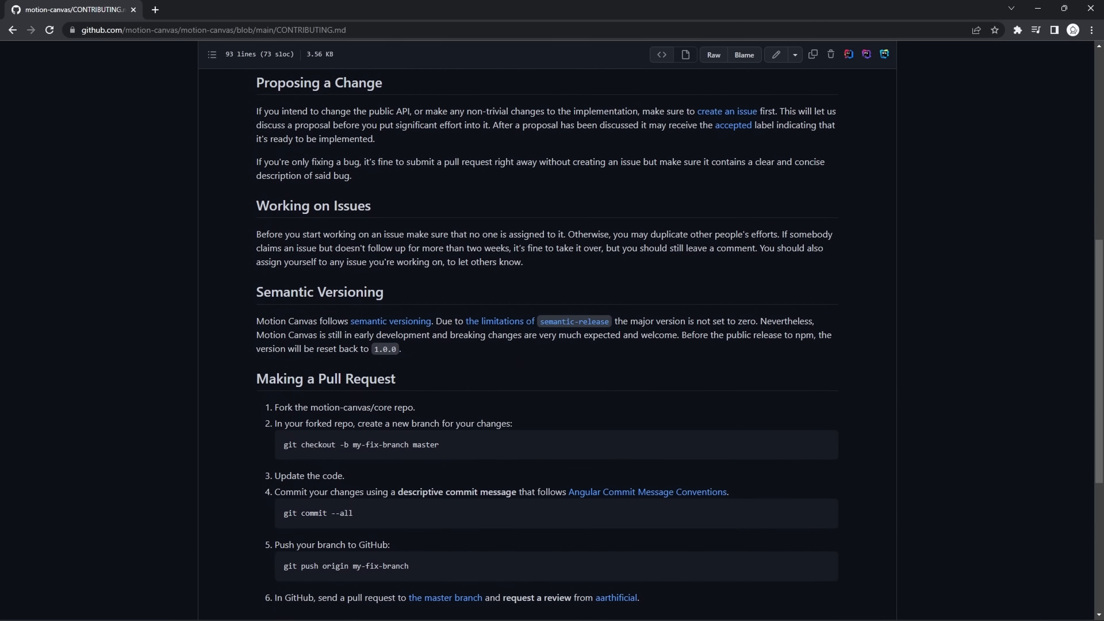